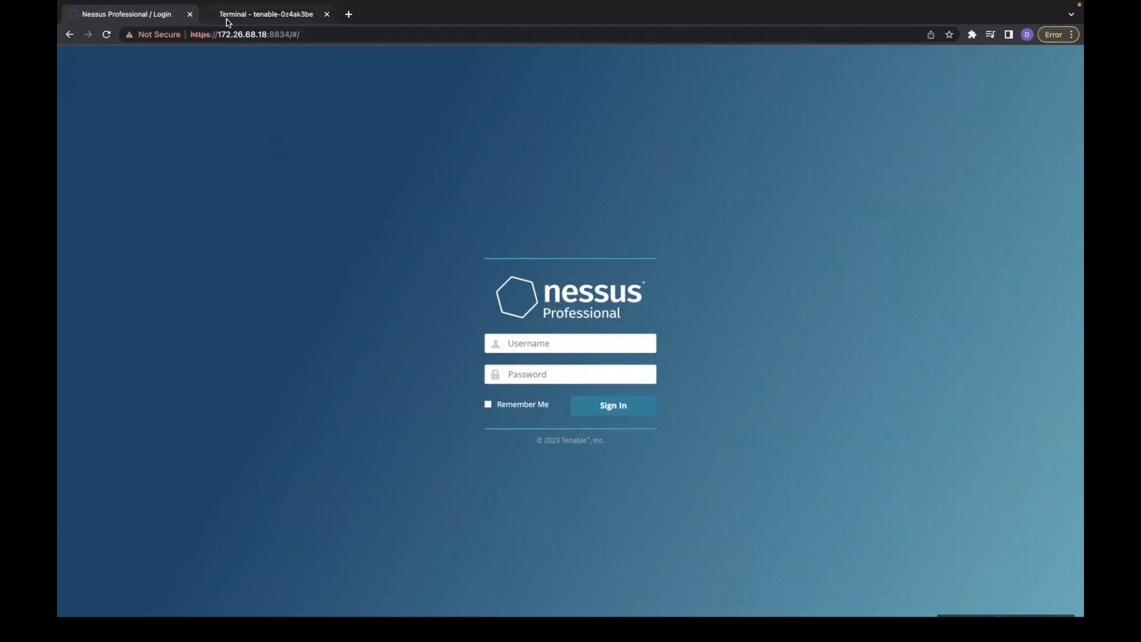
- Switch from the Nessus login page to the 'Terminal - tenable' browser tab
{"action": "left_click", "coordinate": [266, 14]}
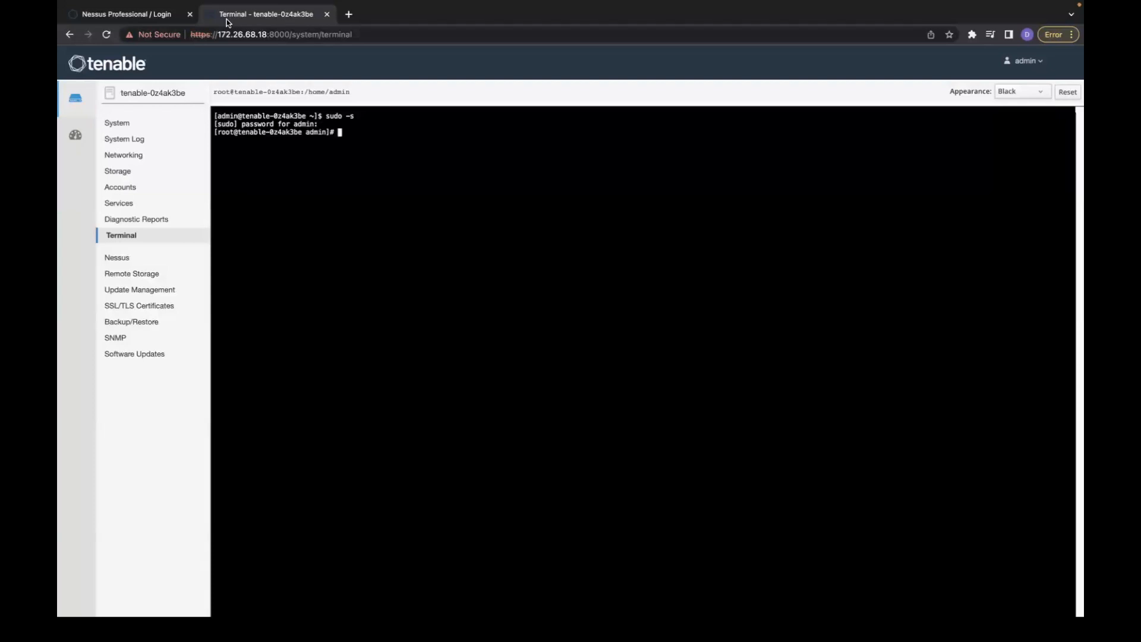
- Run /opt/nessus/sbin/nessuscli chpasswd for the user account at the root prompt
{"action": "type", "text": "/opt"}
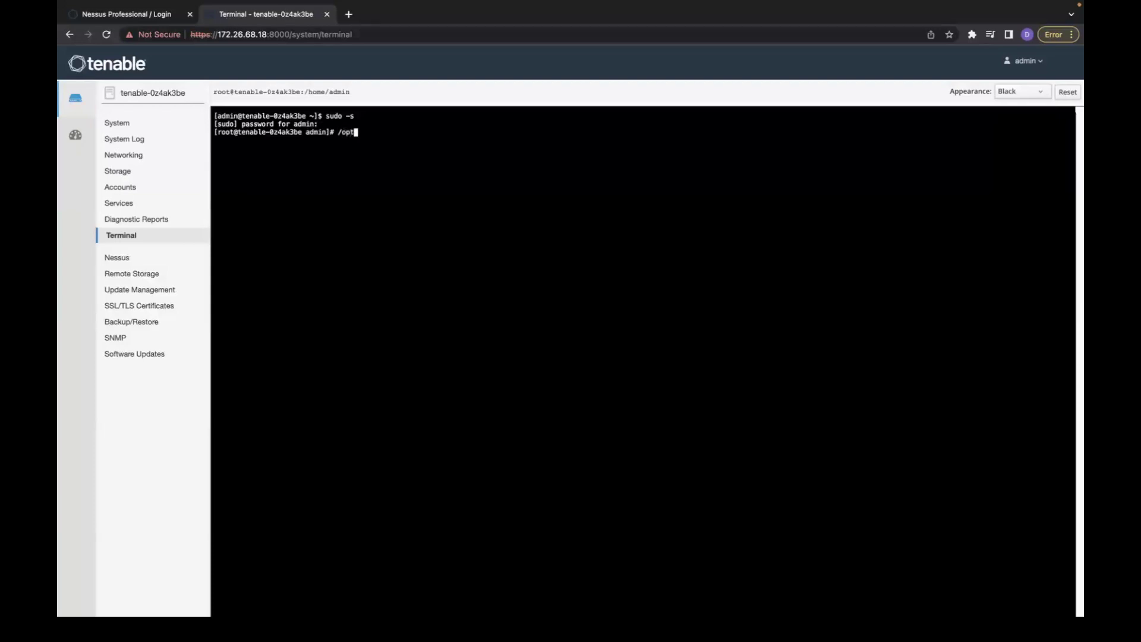
{"action": "type", "text": "/nessus"}
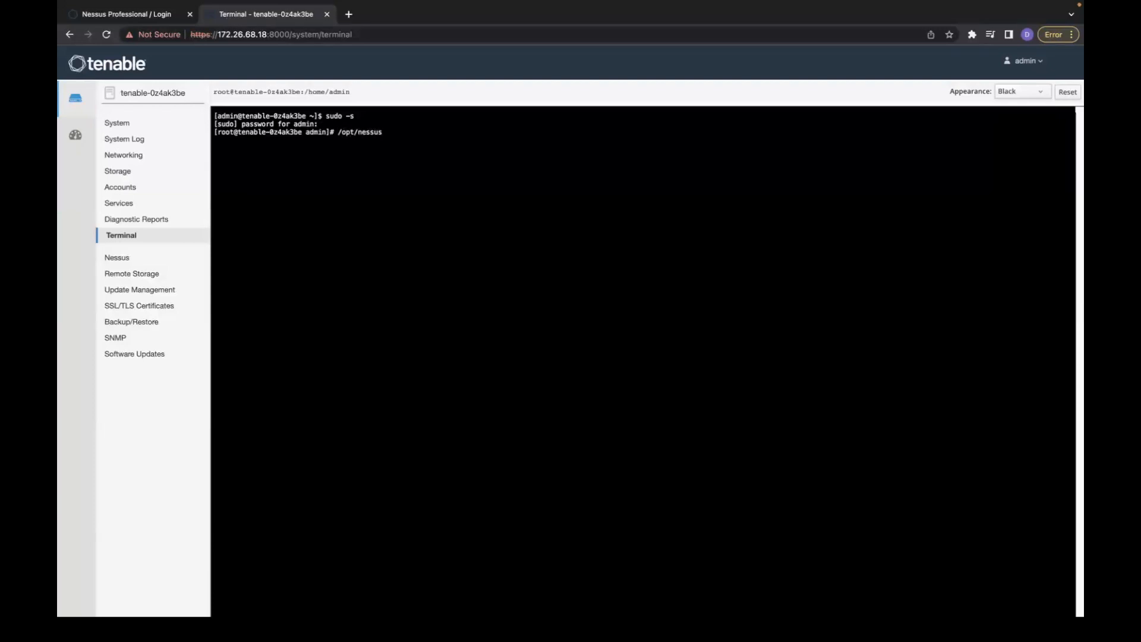
{"action": "type", "text": "/sbin"}
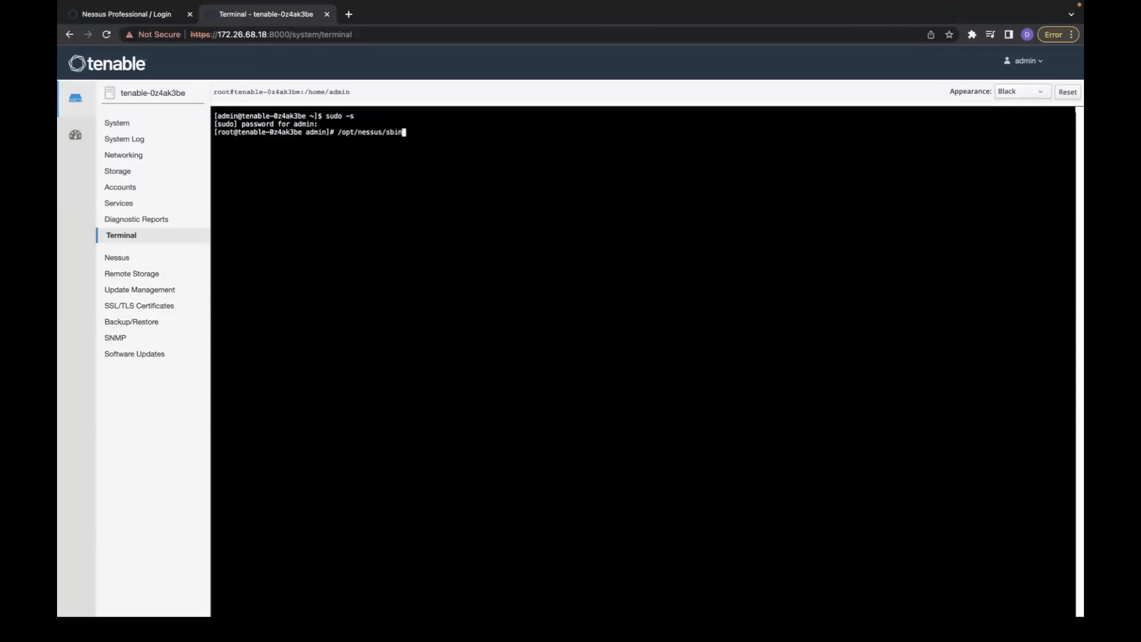
{"action": "type", "text": "/nessus"}
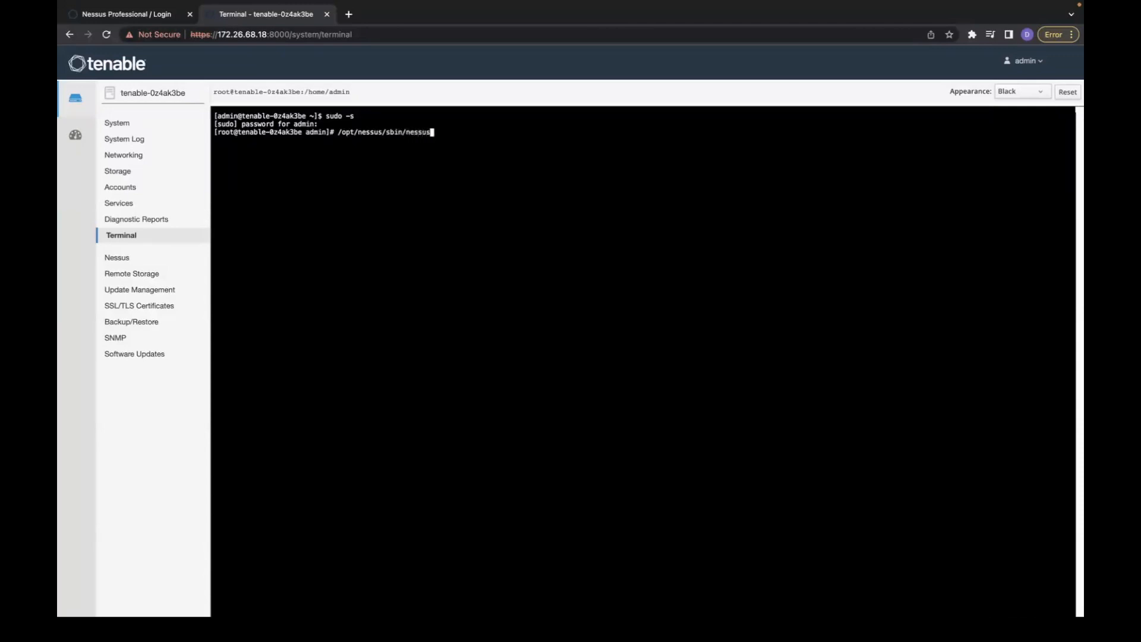
{"action": "type", "text": "cli c"}
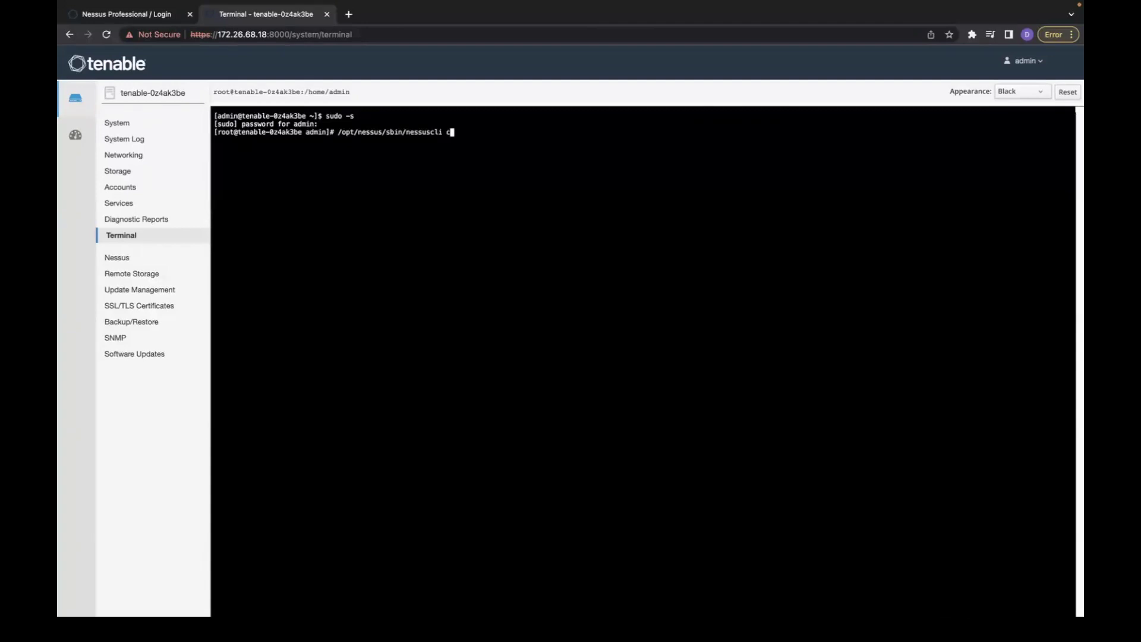
{"action": "type", "text": "hpasswd dmolod"}
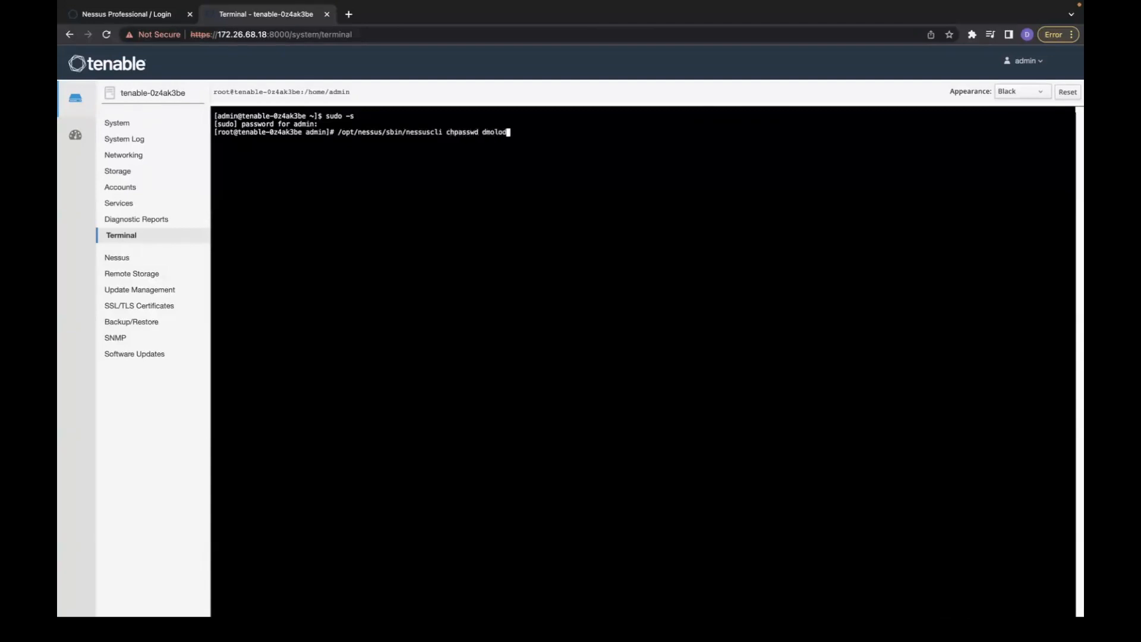
{"action": "key", "text": "Enter"}
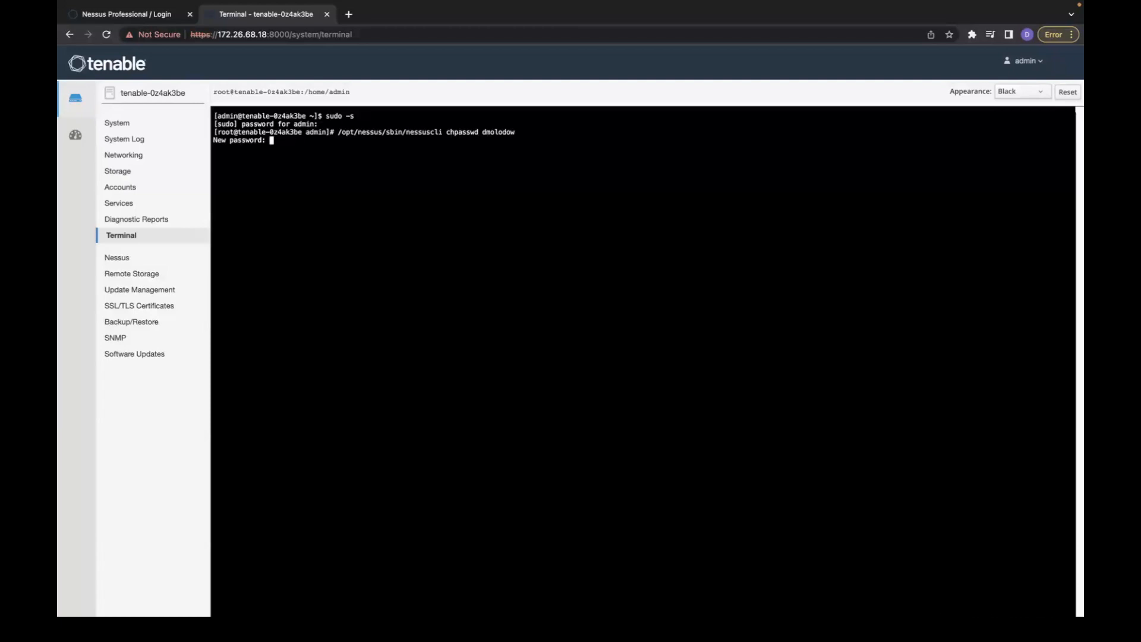
- Enter the new password and repeat it at the confirmation prompt
{"action": "key", "text": "Enter"}
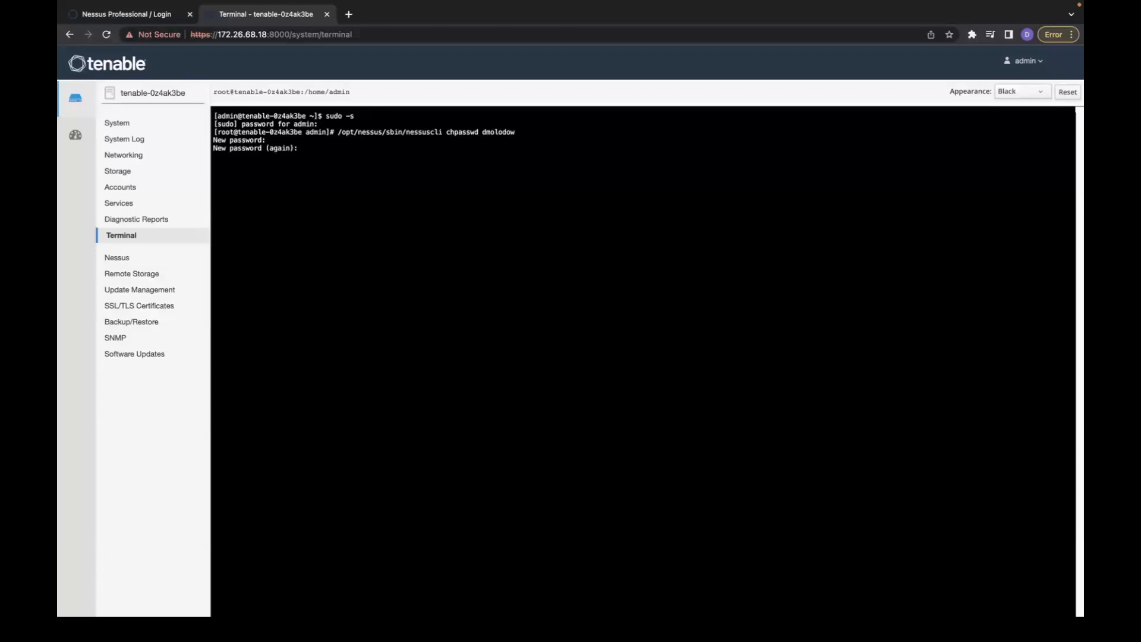
{"action": "key", "text": "Enter"}
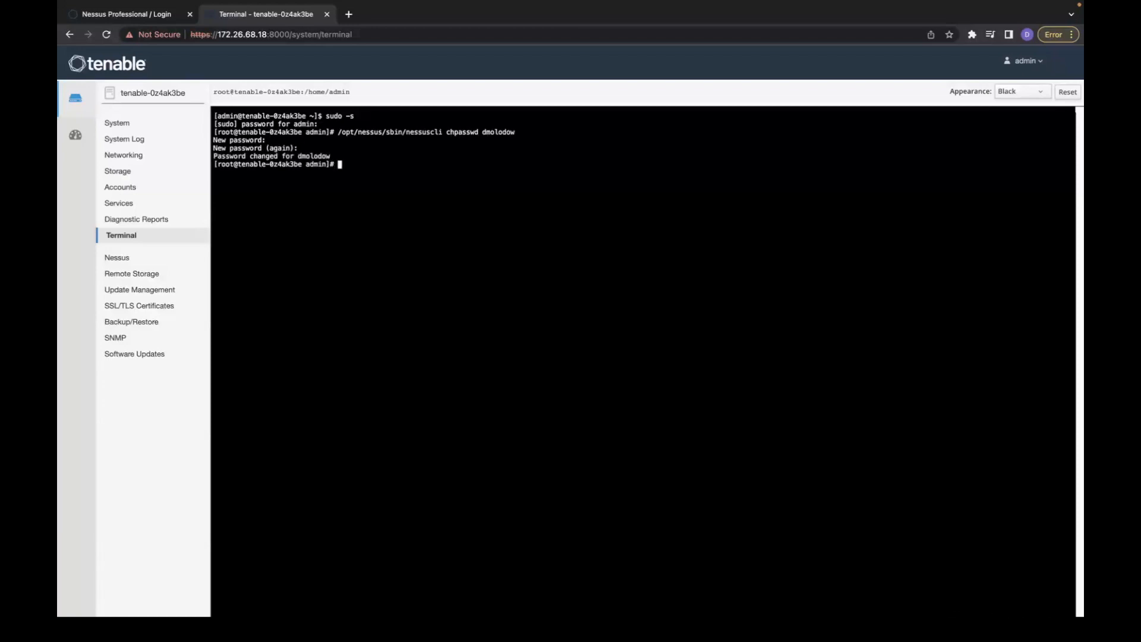